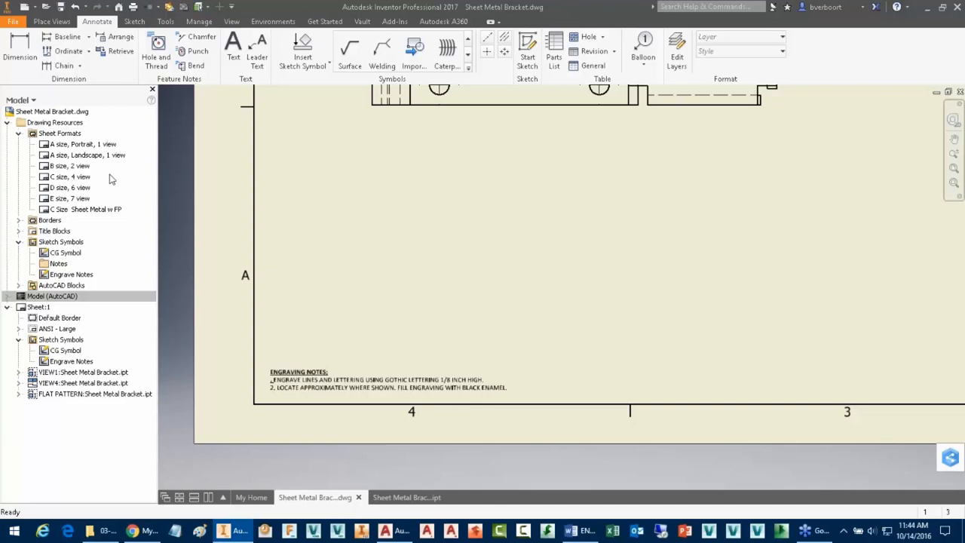
# Step: Browse Drawing Resources and expand Title Blocks to list ANSI - Large and ANSI A
pyautogui.click(58, 262)
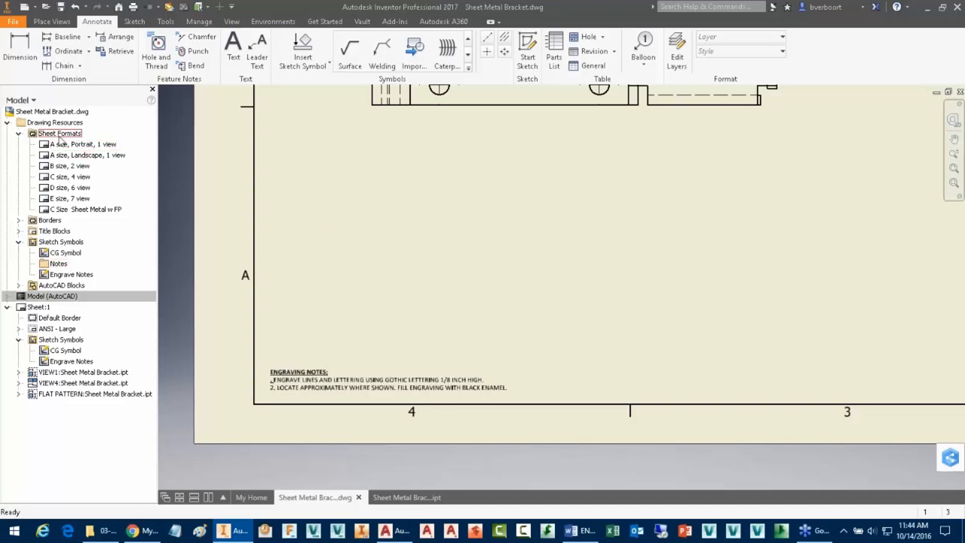
pyautogui.click(60, 241)
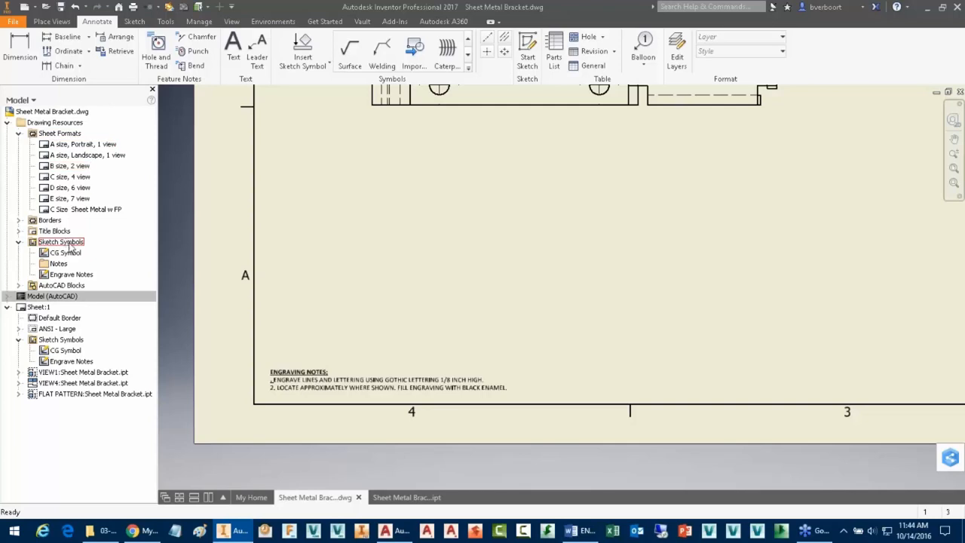
pyautogui.click(55, 231)
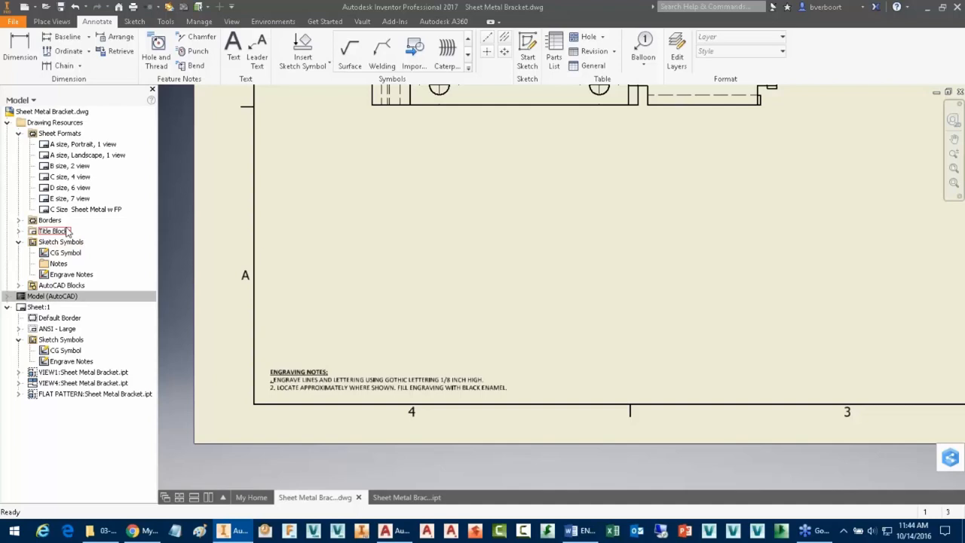
pyautogui.click(18, 231)
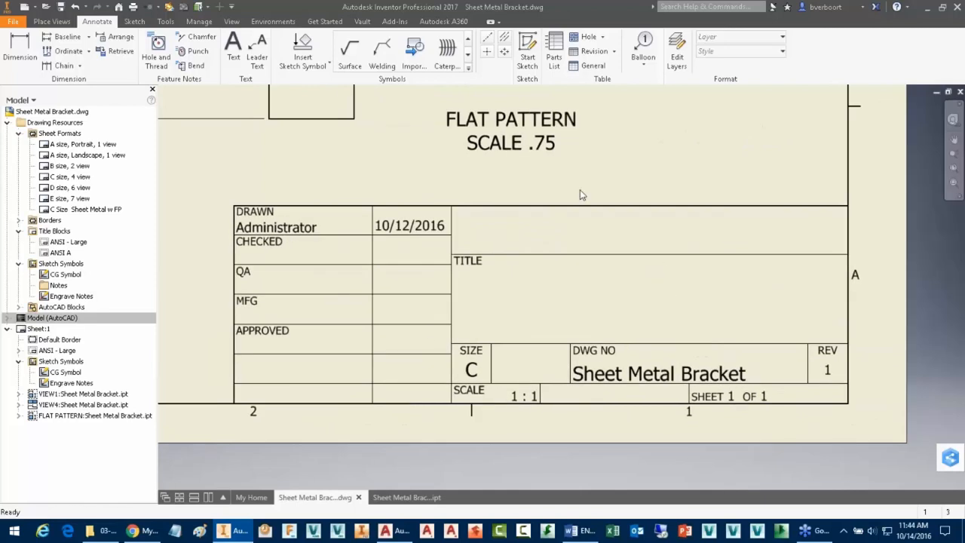
pyautogui.moveTo(485, 205)
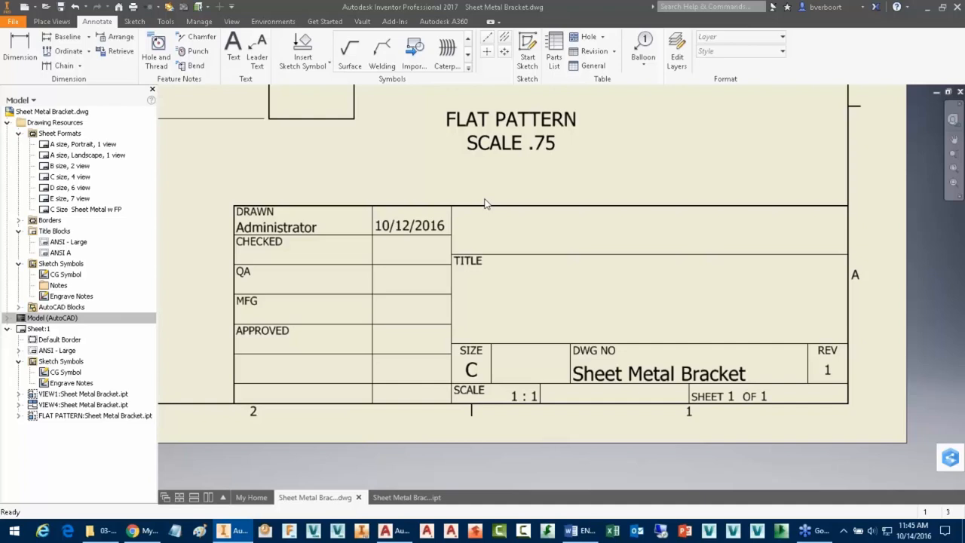
pyautogui.moveTo(422, 229)
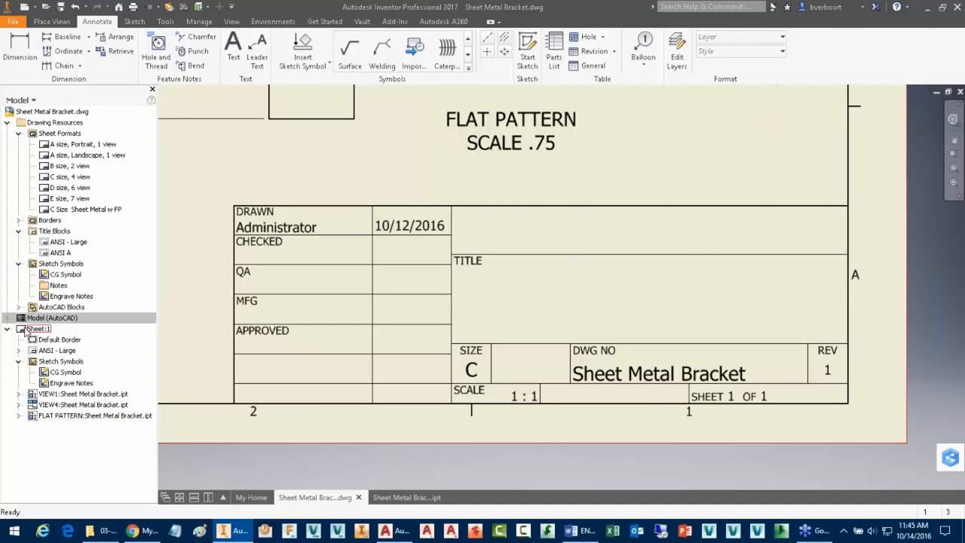
# Step: Delete the ANSI - Large title block placed on Sheet:1
pyautogui.click(57, 350)
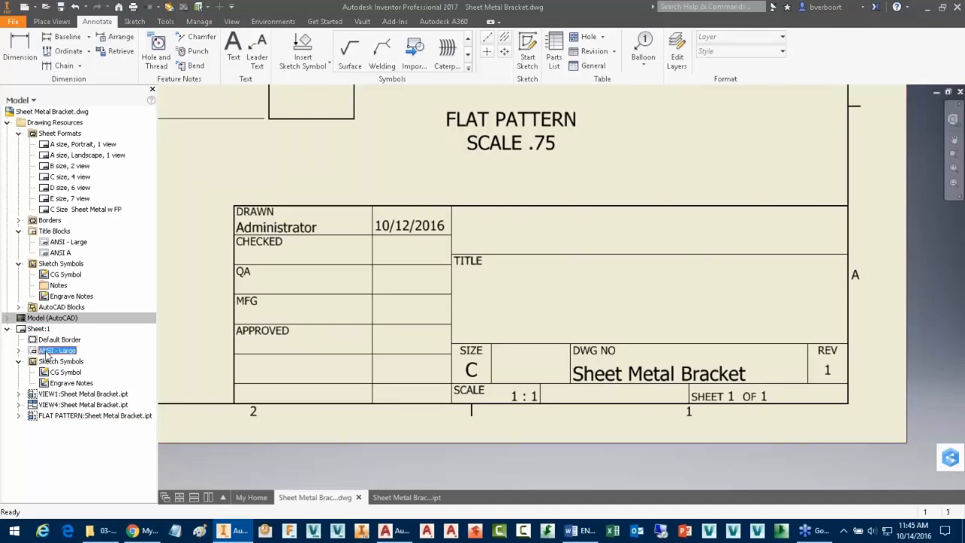
pyautogui.rightClick(57, 350)
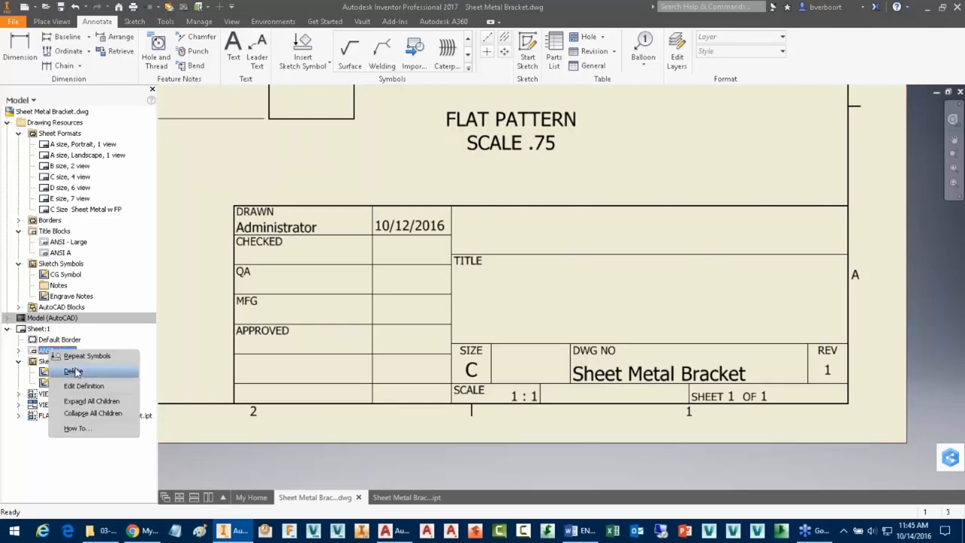
pyautogui.click(72, 371)
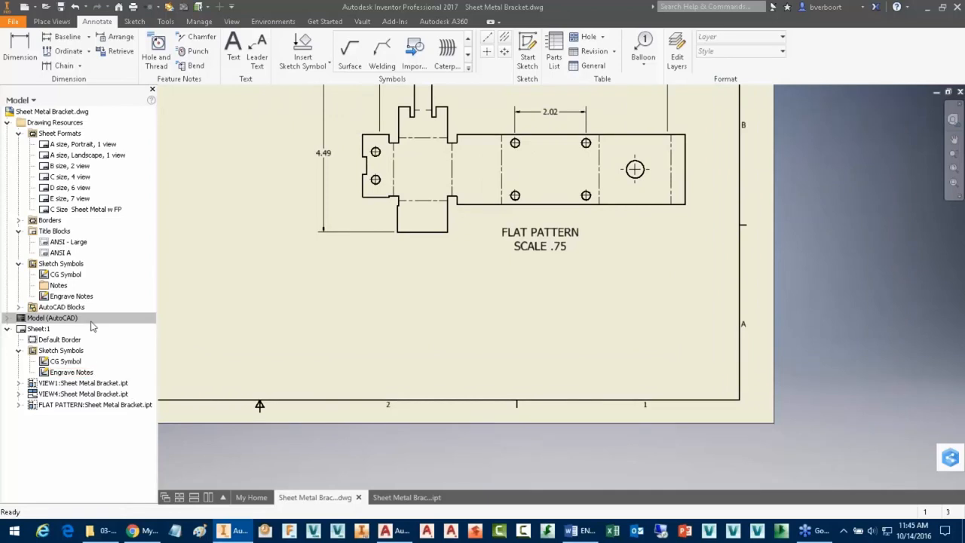
# Step: Bring up the context menu for the ANSI - Large title block definition
pyautogui.click(60, 253)
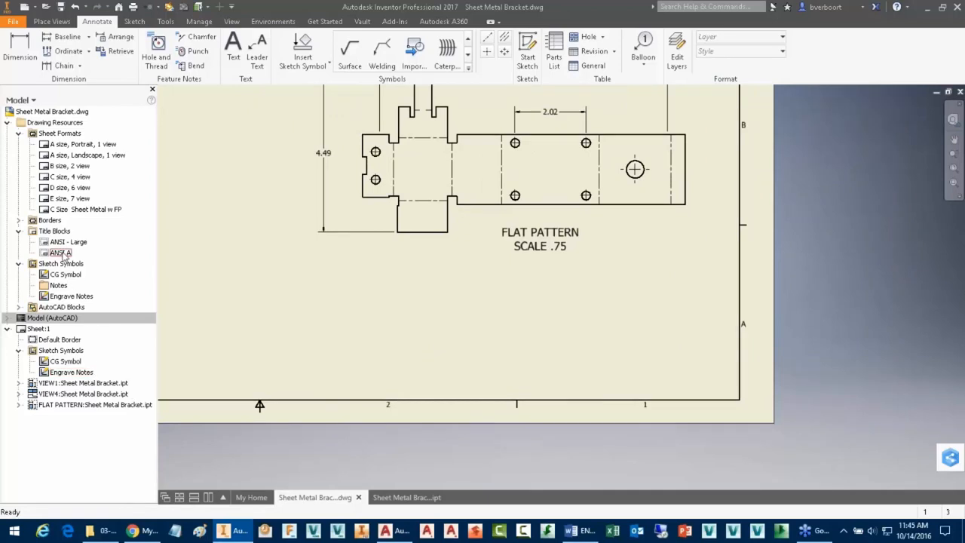
pyautogui.click(68, 241)
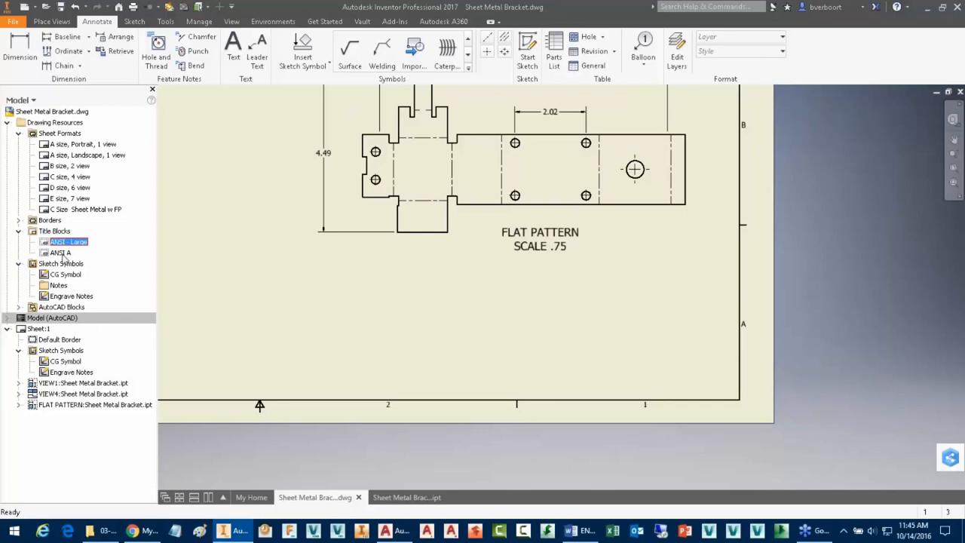
pyautogui.rightClick(68, 241)
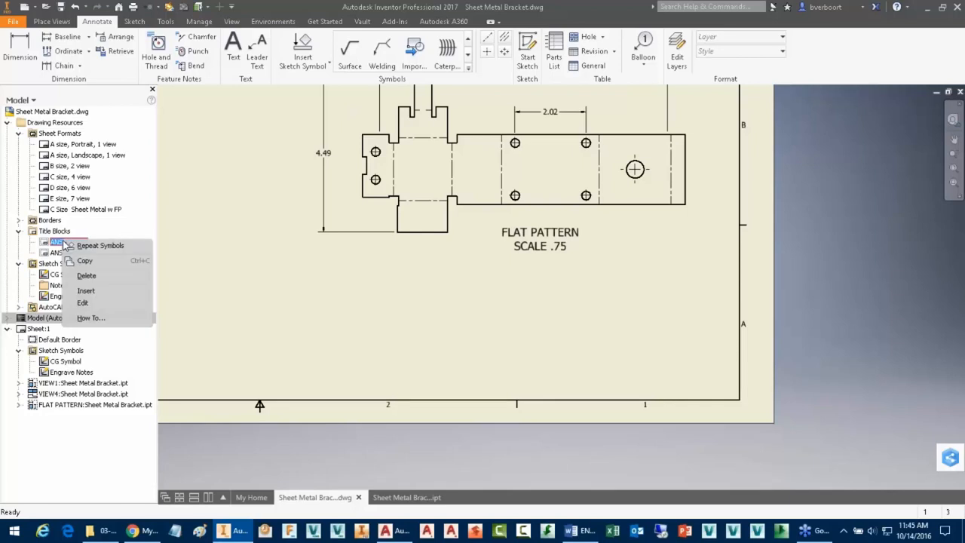
pyautogui.moveTo(83, 302)
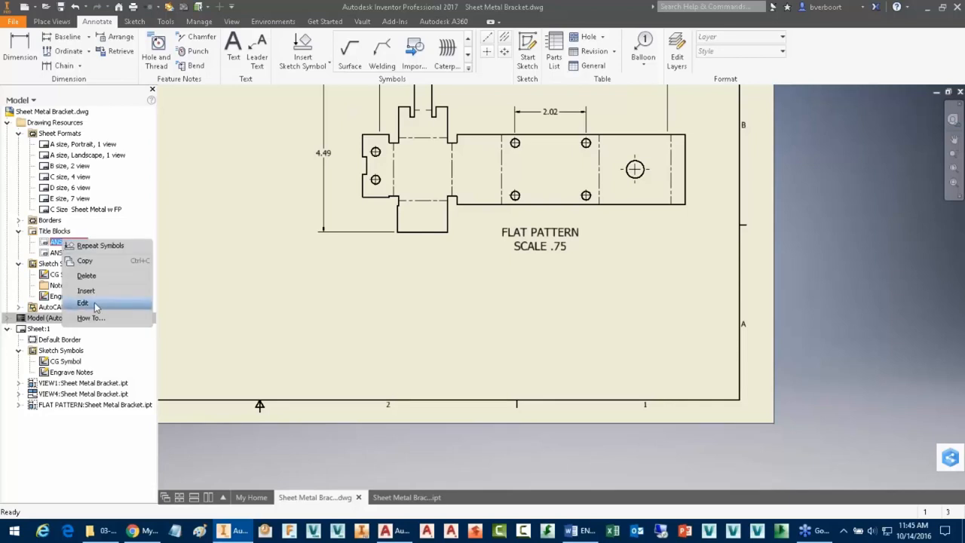
# Step: Edit the ANSI - Large title block definition as a sketch and select the <PART NUMBER> field
pyautogui.click(83, 302)
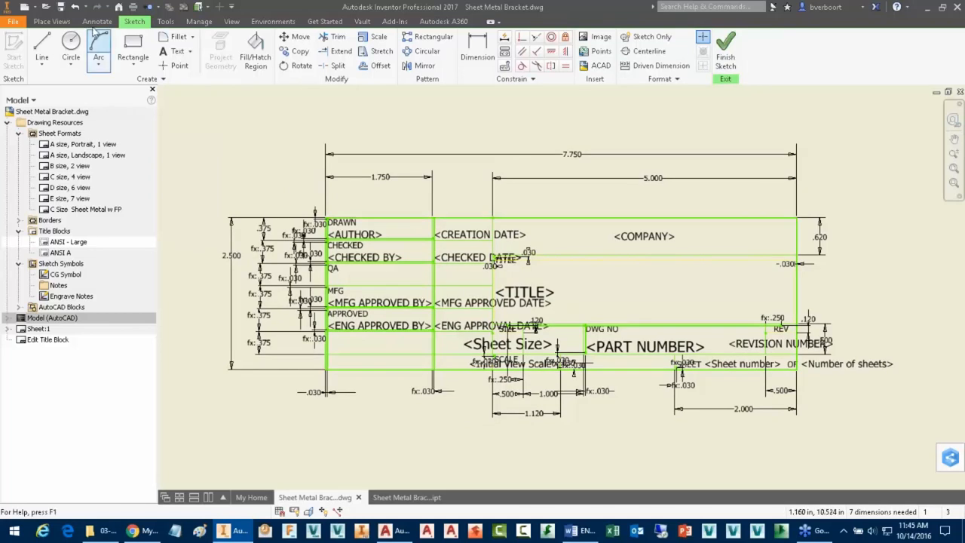
pyautogui.click(233, 255)
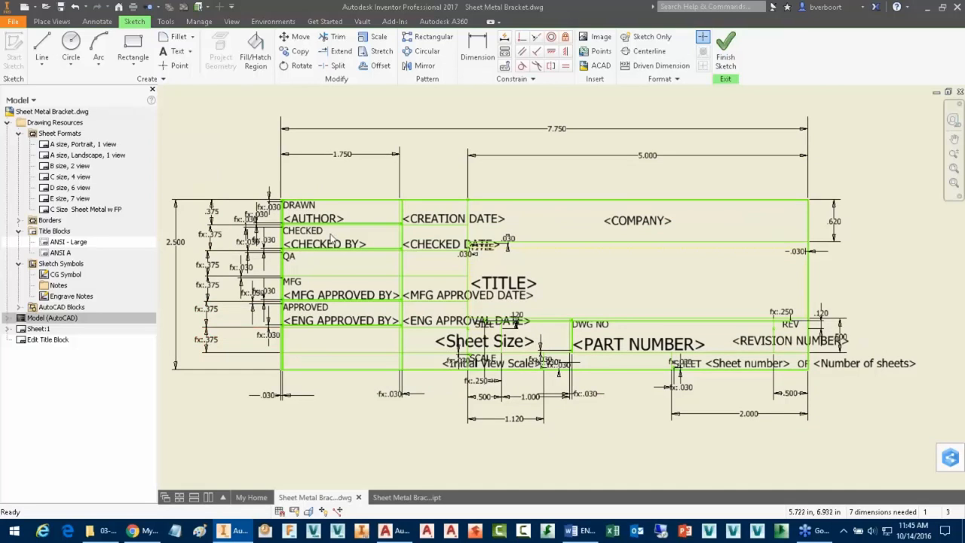
pyautogui.moveTo(315, 362)
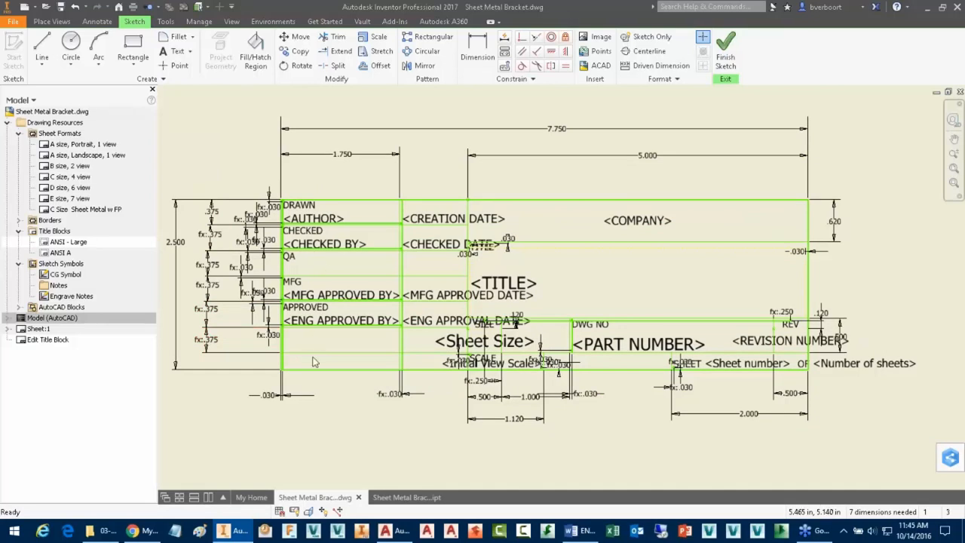
pyautogui.moveTo(633, 316)
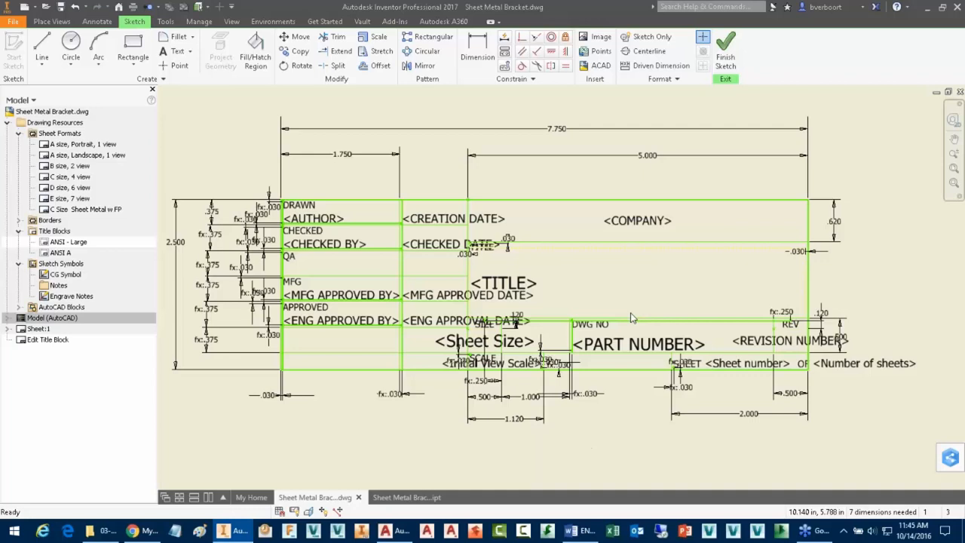
pyautogui.click(637, 344)
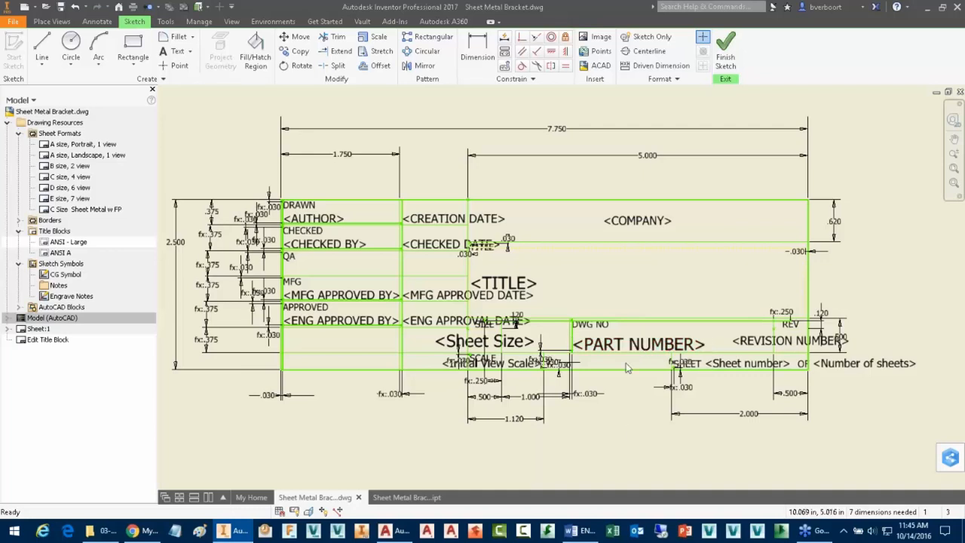
pyautogui.click(637, 344)
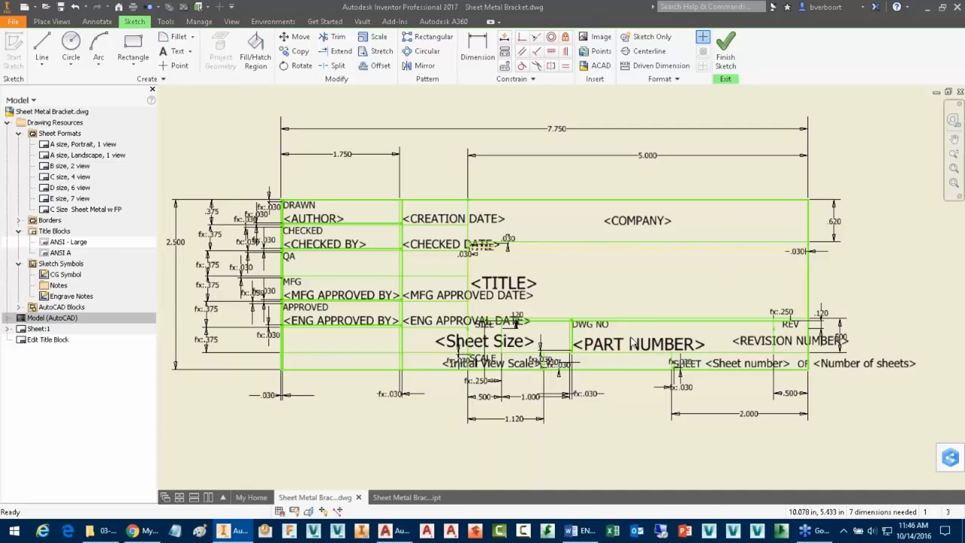
# Step: Link the PART NUMBER field to the model's PART NUMBER property via Format Text
pyautogui.doubleClick(636, 344)
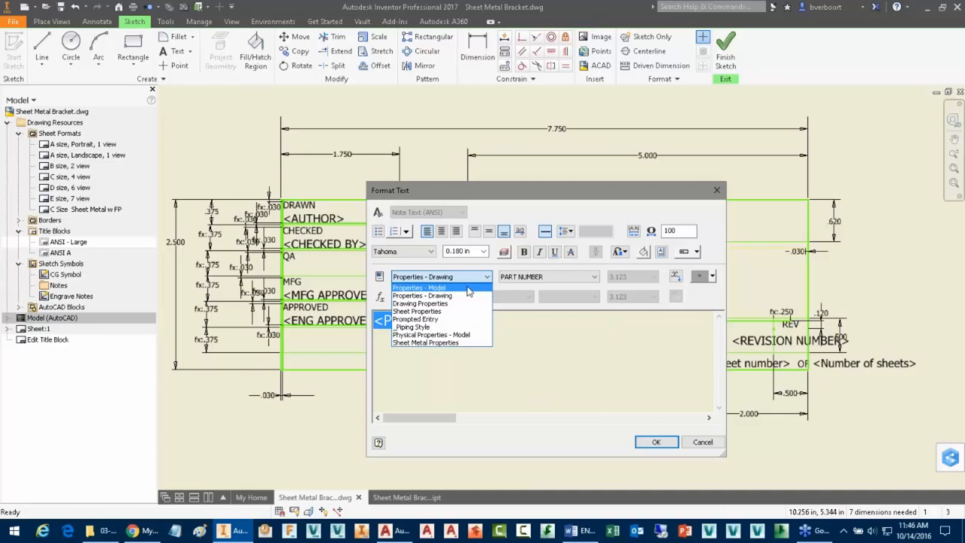
pyautogui.click(419, 286)
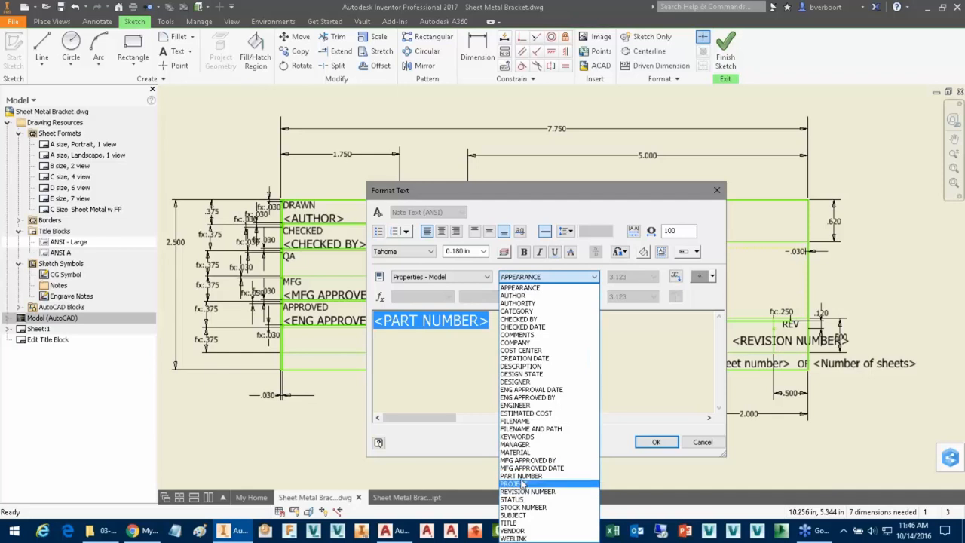
pyautogui.click(522, 476)
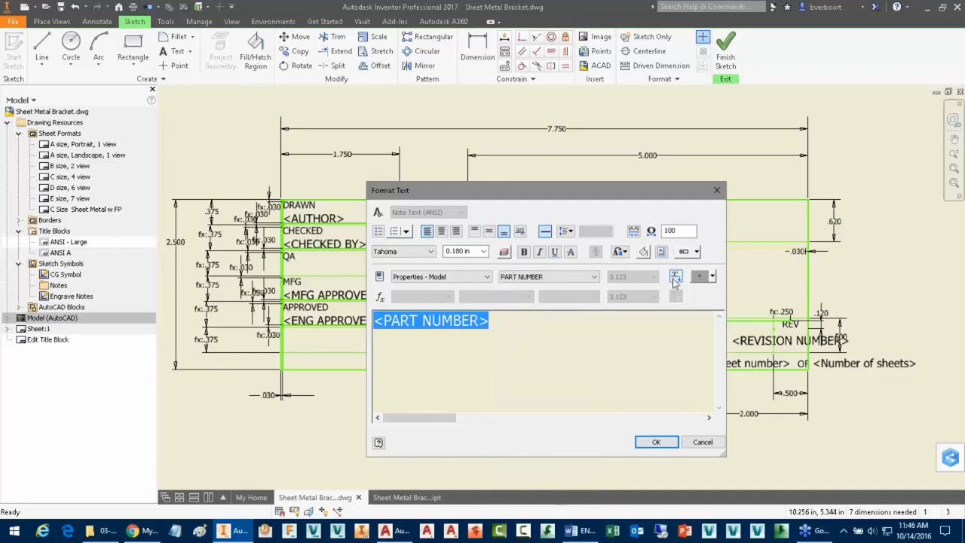
pyautogui.click(495, 320)
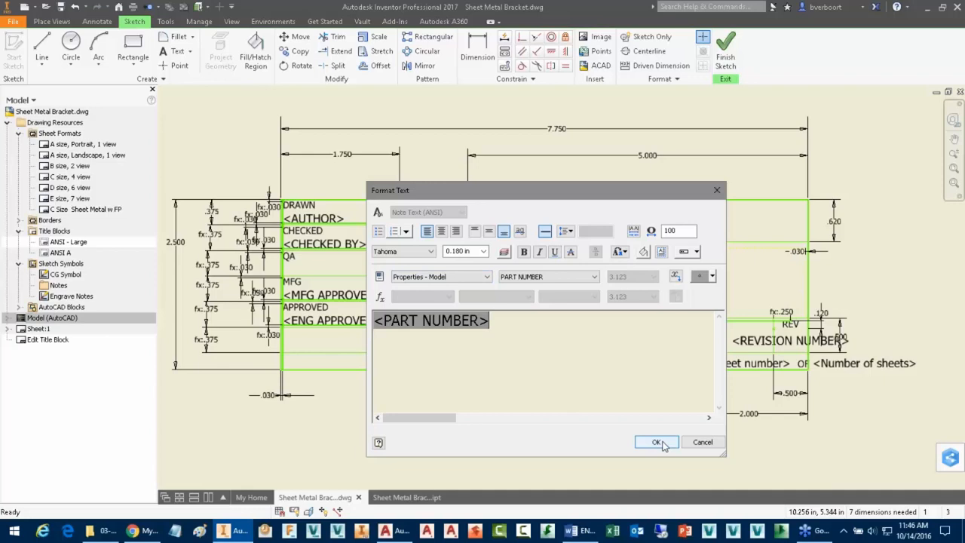
pyautogui.click(656, 442)
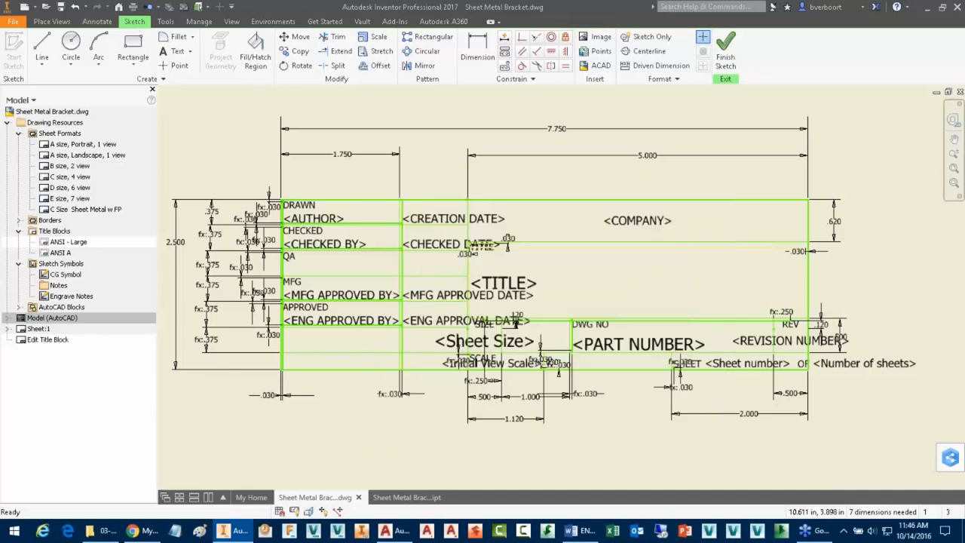
# Step: Link the central title field to the model's TITLE property so it shows <TITLE>
pyautogui.click(636, 344)
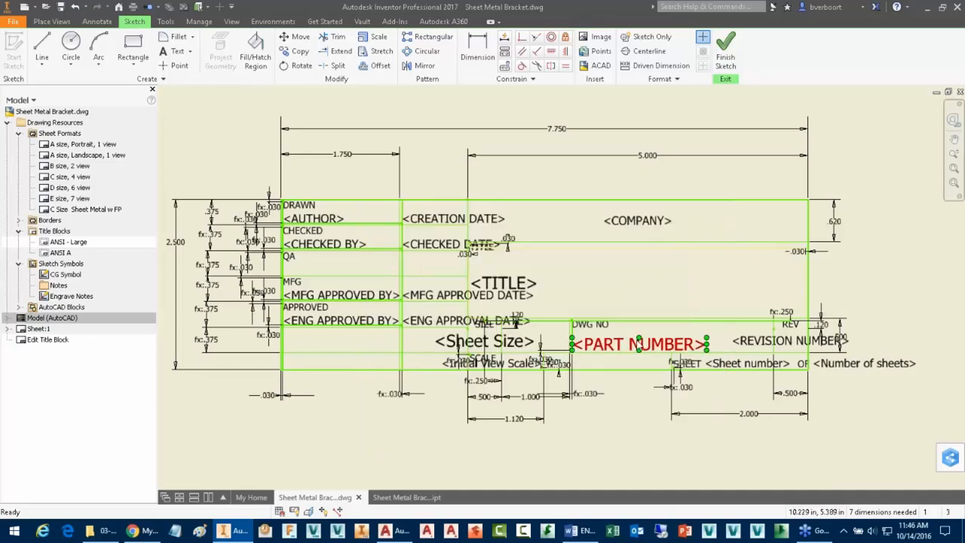
pyautogui.doubleClick(640, 343)
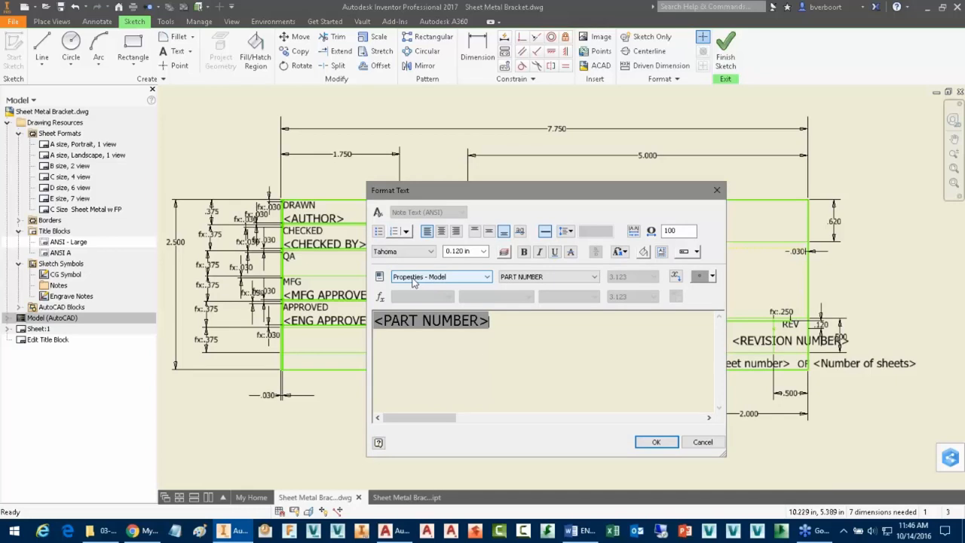
pyautogui.click(655, 442)
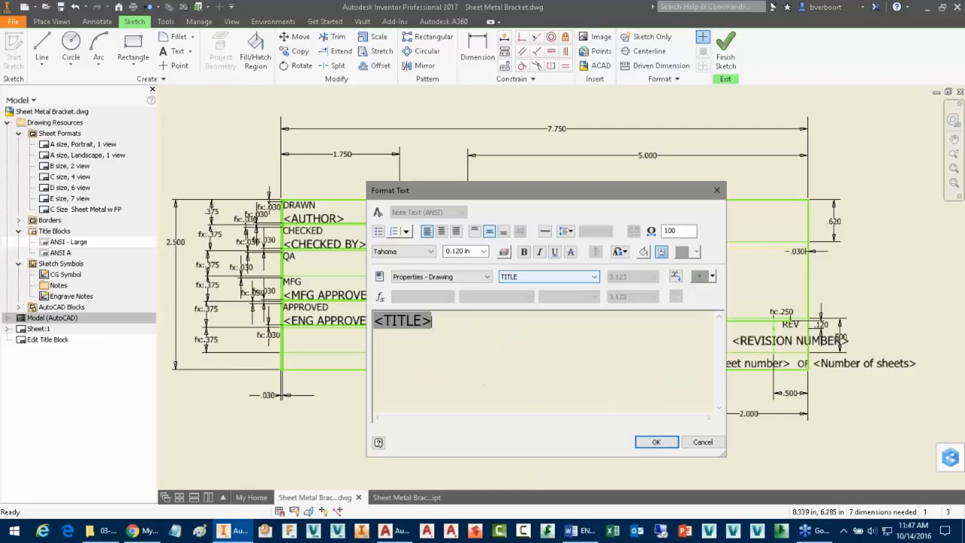
pyautogui.moveTo(441, 276)
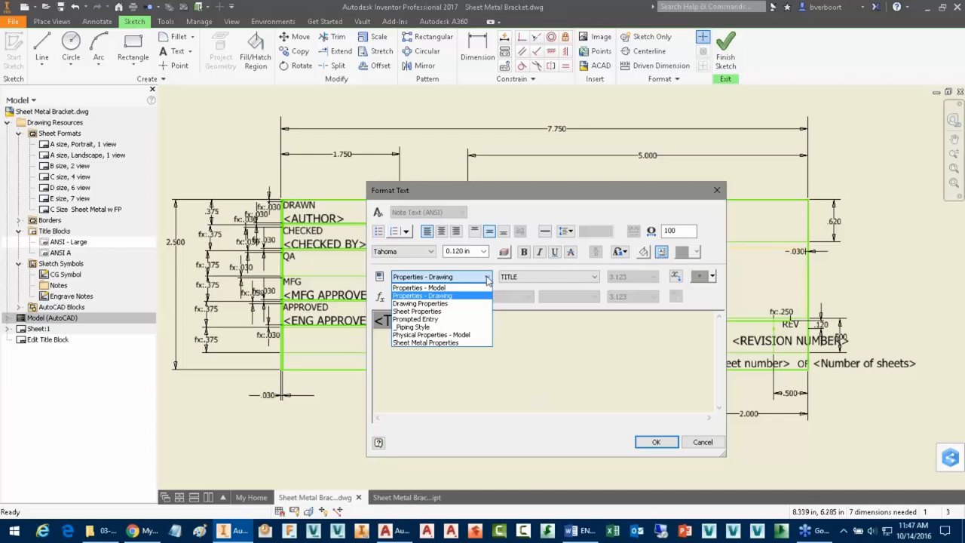
pyautogui.moveTo(422, 287)
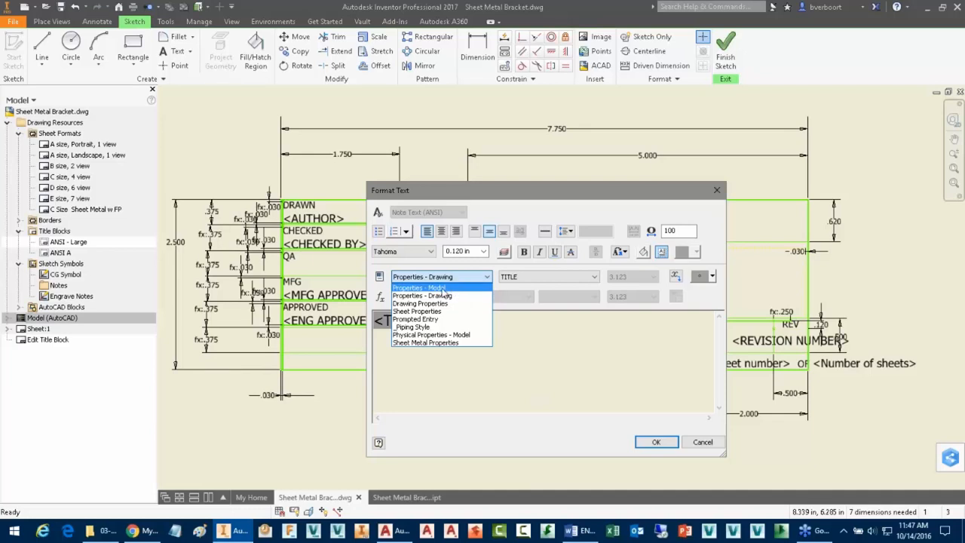
pyautogui.click(419, 287)
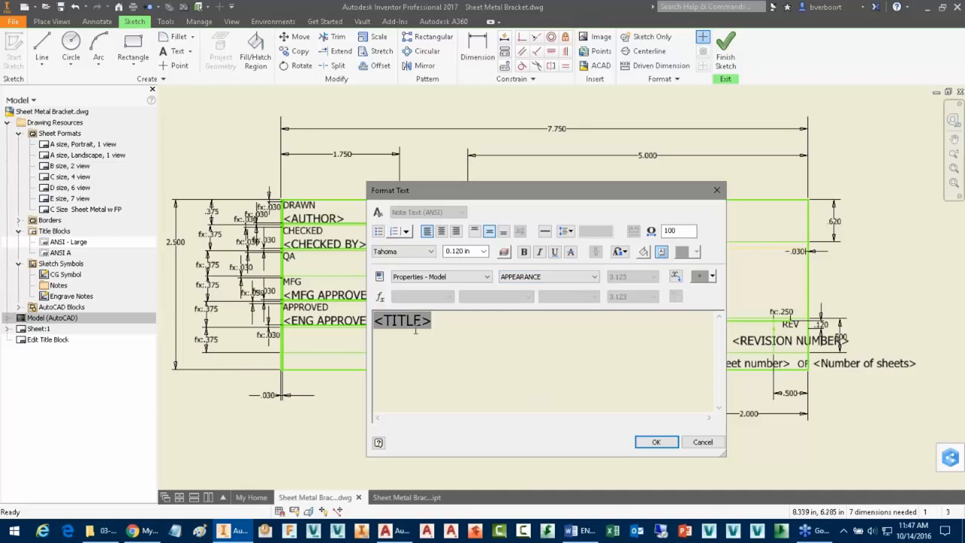
pyautogui.click(441, 277)
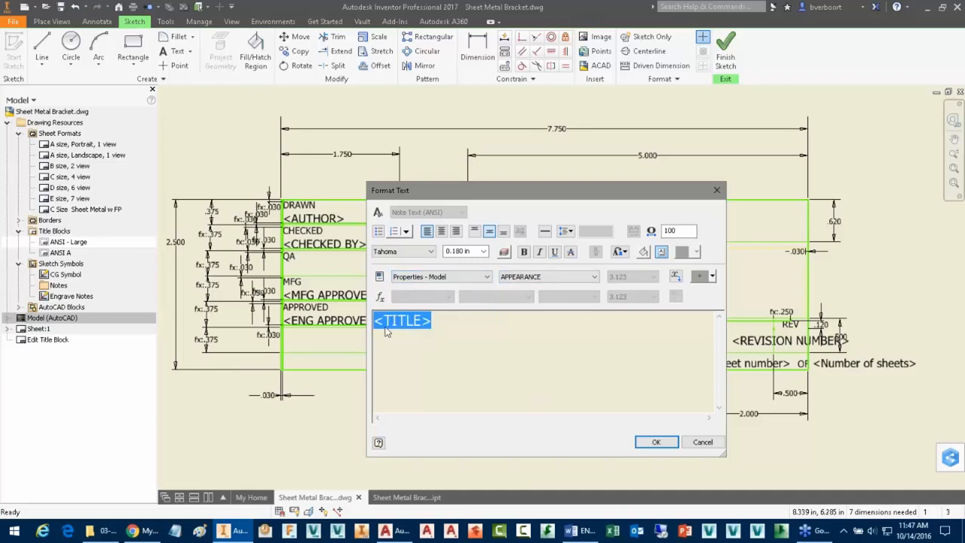
pyautogui.click(574, 276)
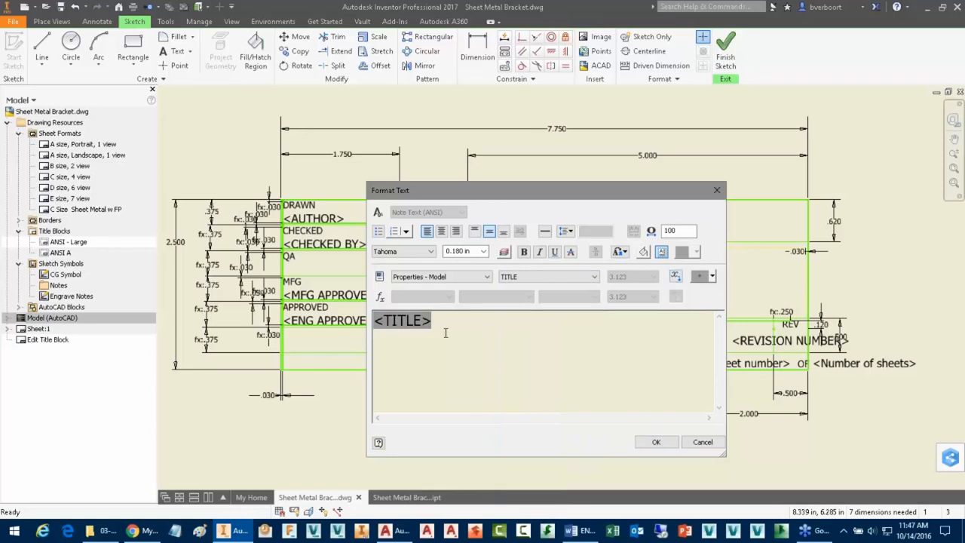
pyautogui.click(654, 442)
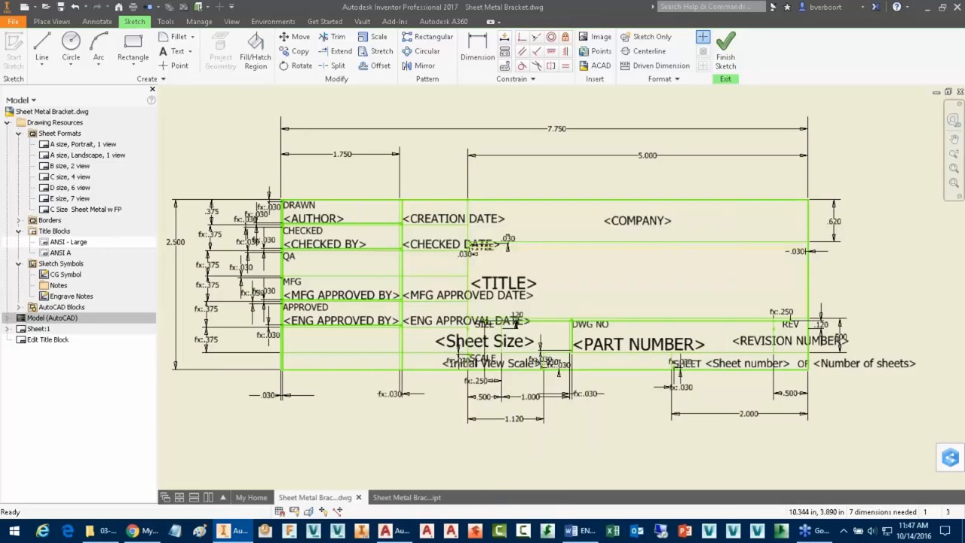
pyautogui.moveTo(652, 308)
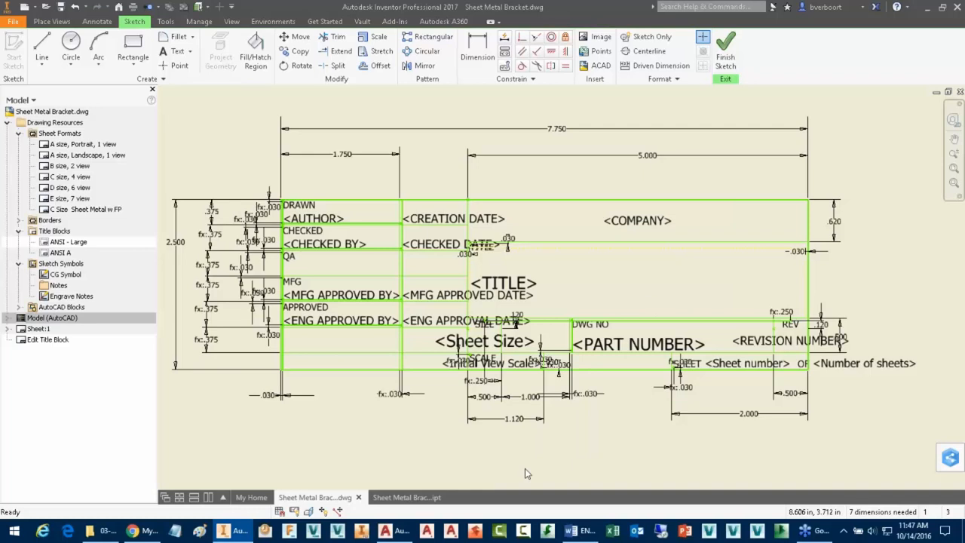
pyautogui.moveTo(454, 462)
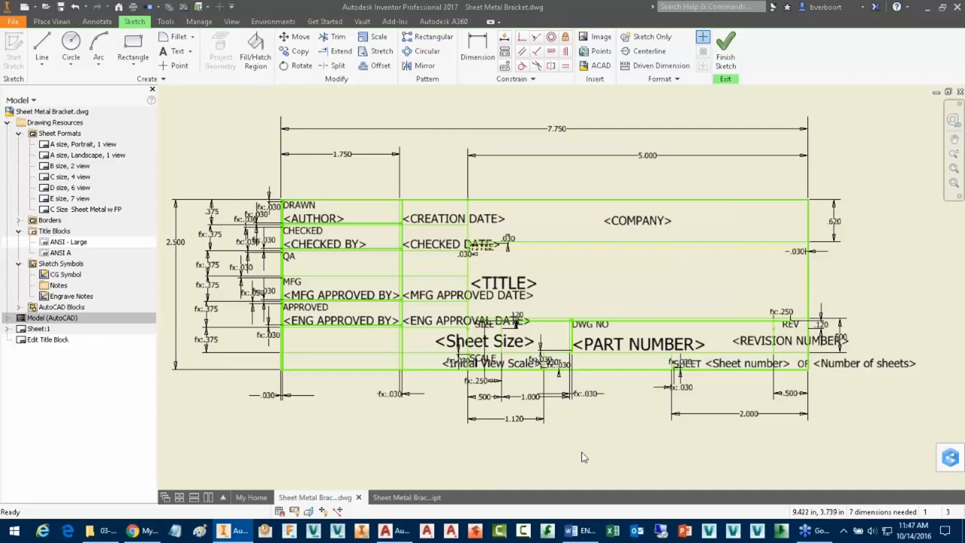
pyautogui.click(787, 340)
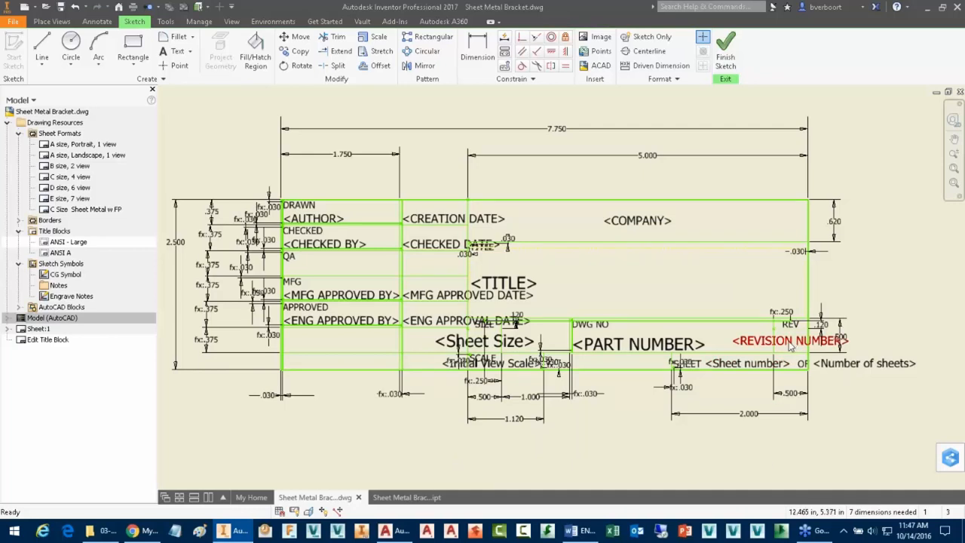
# Step: Change the REVISION NUMBER field's text size from 0.120 in to 0.125 in
pyautogui.doubleClick(787, 341)
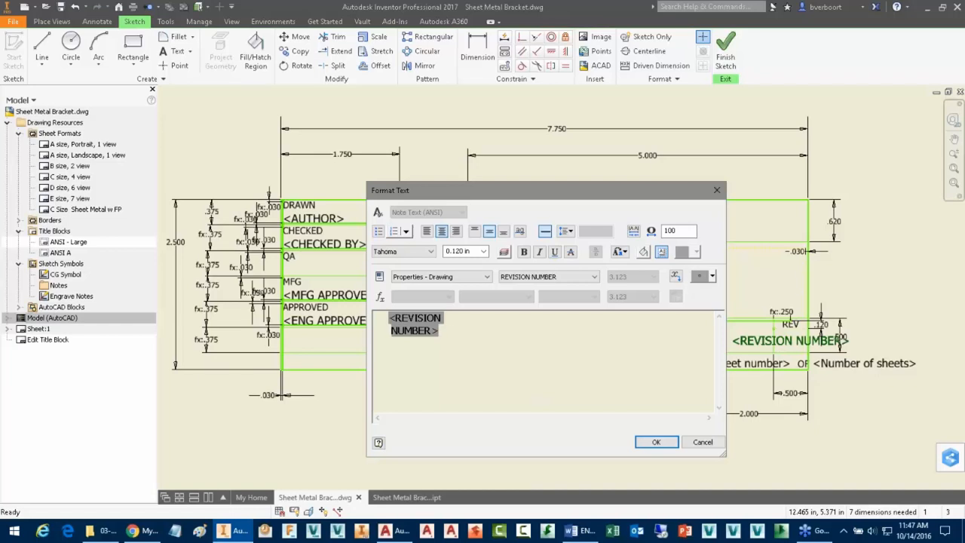
pyautogui.tripleClick(415, 325)
pyautogui.write('0.125')
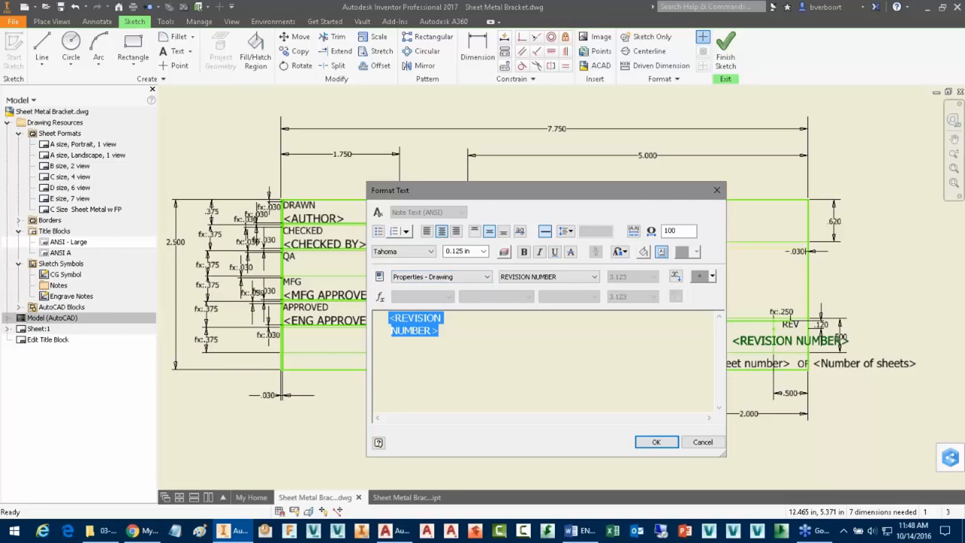
pyautogui.click(654, 442)
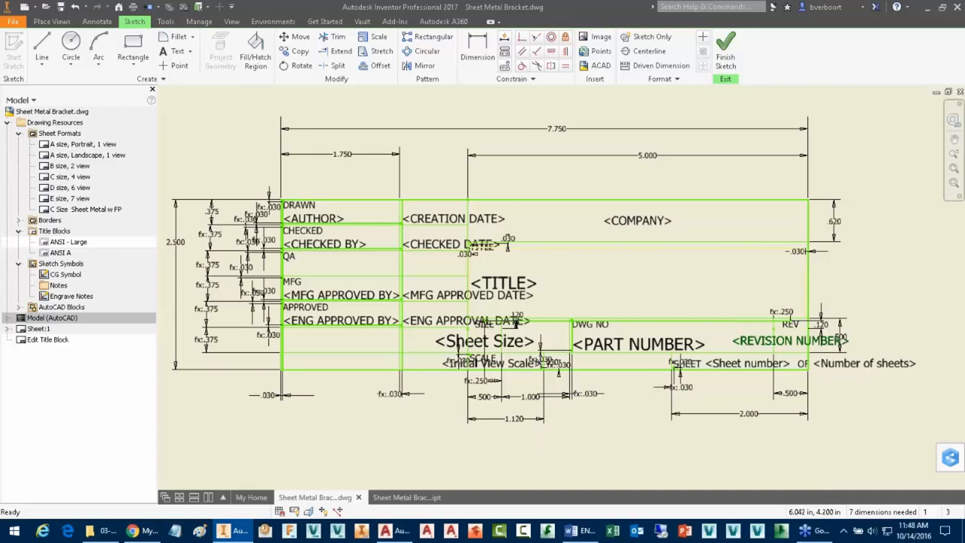
pyautogui.moveTo(425, 436)
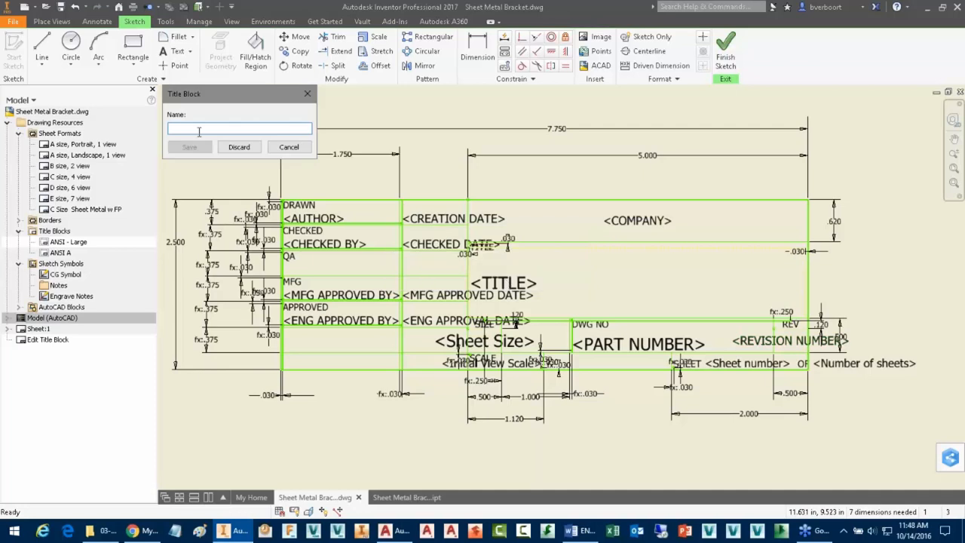
# Step: Save the edited title block as a new title block named My TB
pyautogui.write('My TB')
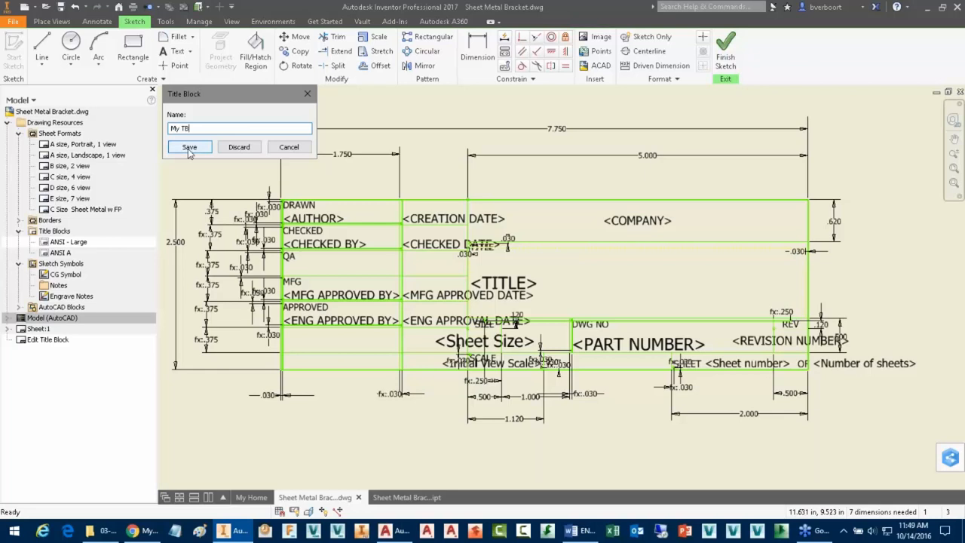
pyautogui.click(190, 146)
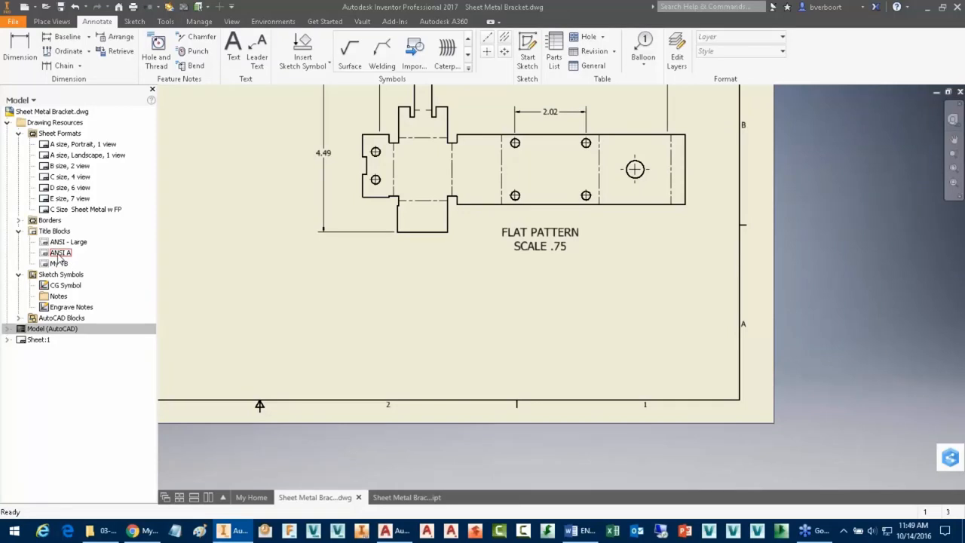
# Step: Insert the My TB title block onto Sheet:1
pyautogui.click(58, 262)
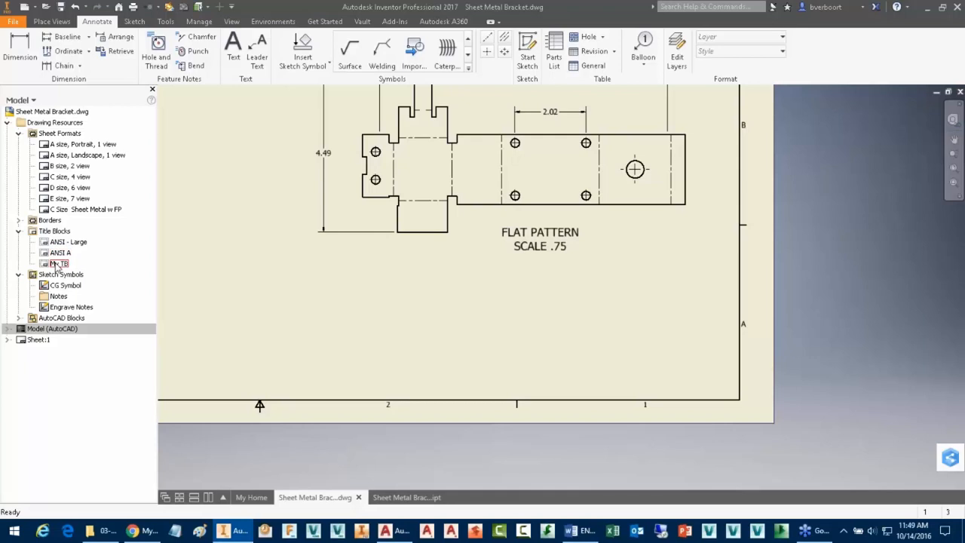
pyautogui.rightClick(60, 262)
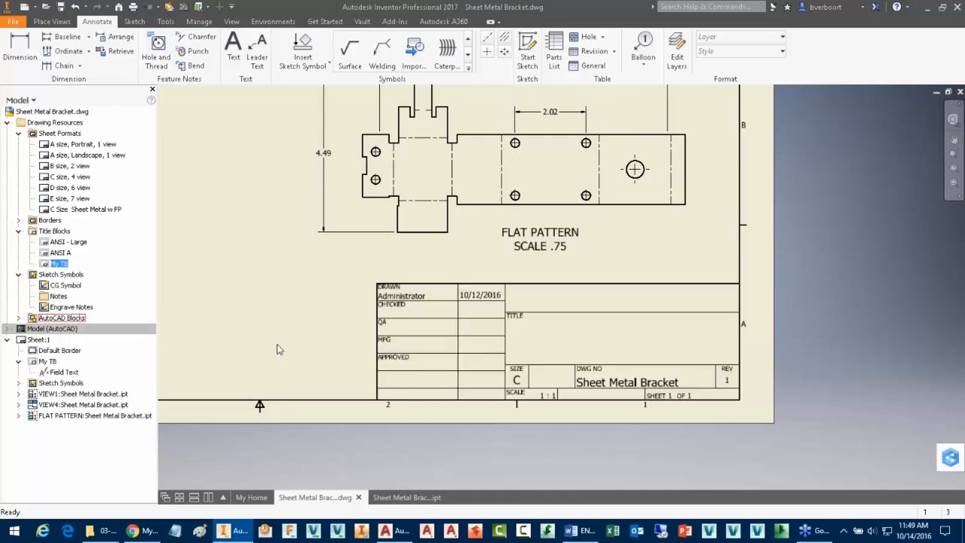
pyautogui.moveTo(496, 389)
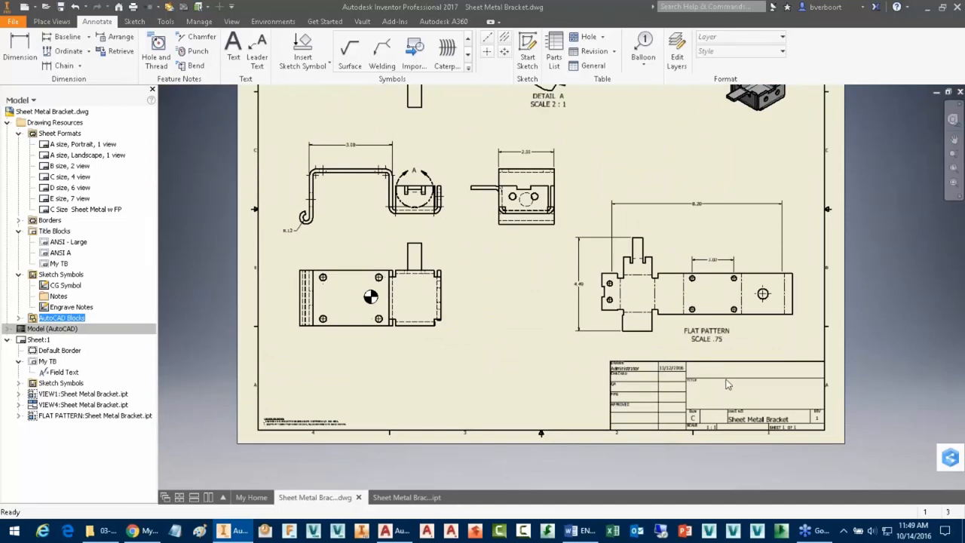
pyautogui.moveTo(386, 344)
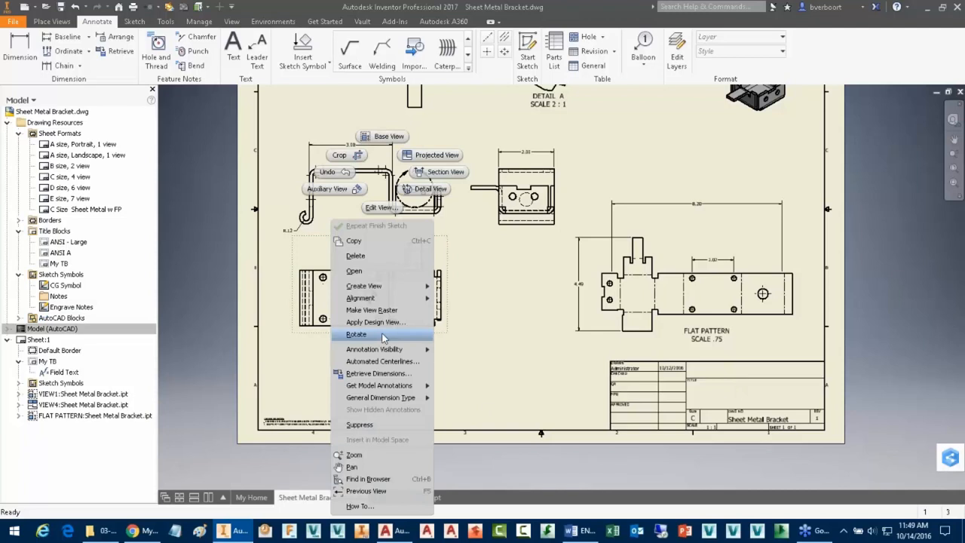
pyautogui.moveTo(355, 271)
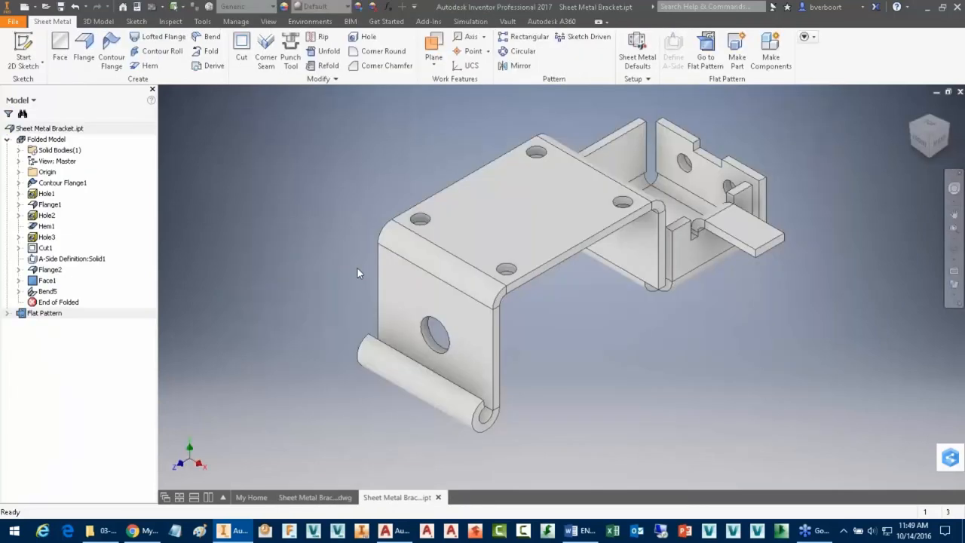
# Step: Set the part's iProperties Title to BRACKET and return to the drawing showing BRACKET
pyautogui.rightClick(45, 126)
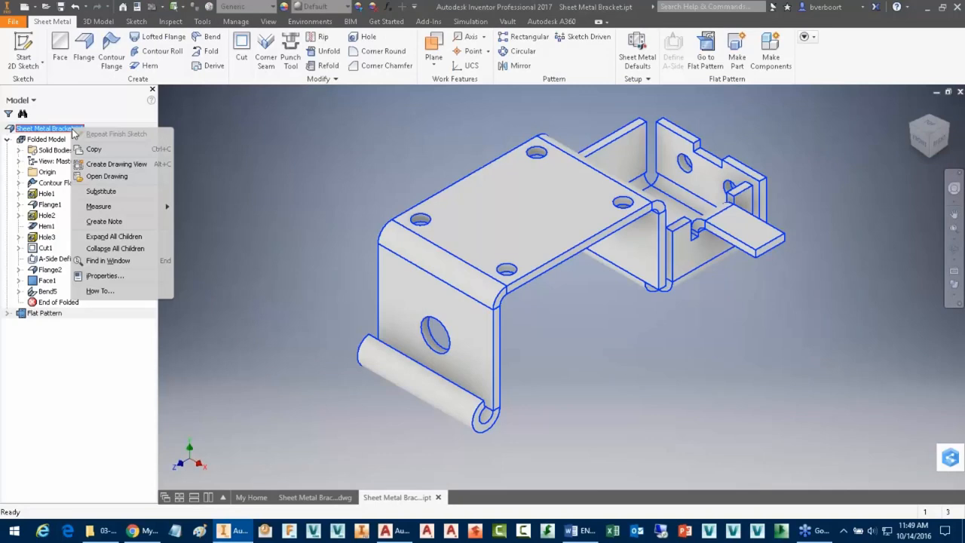
pyautogui.moveTo(82, 136)
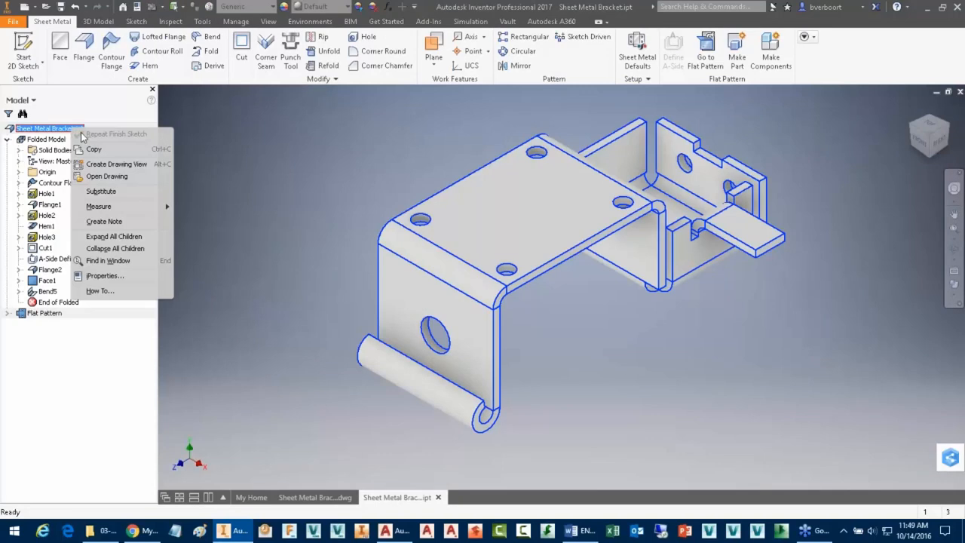
pyautogui.click(106, 274)
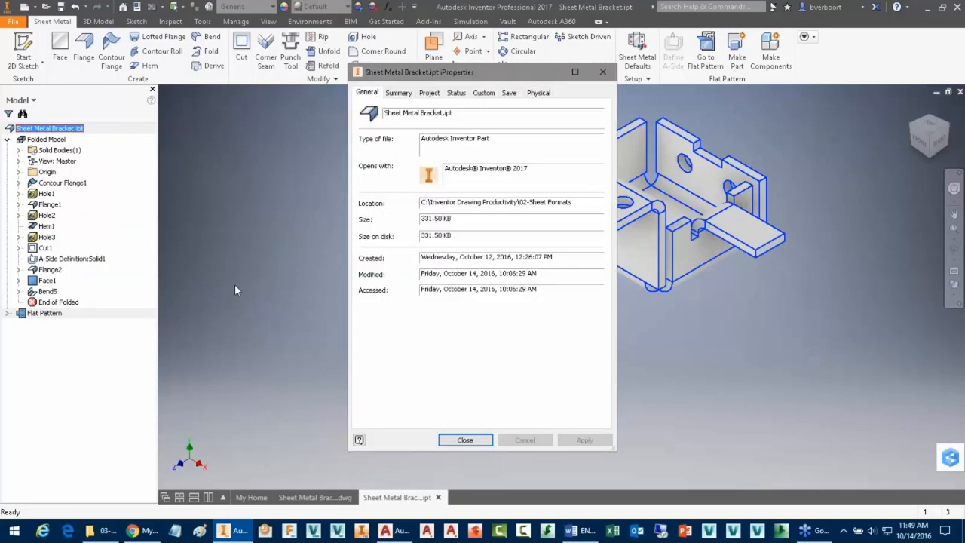
pyautogui.click(398, 92)
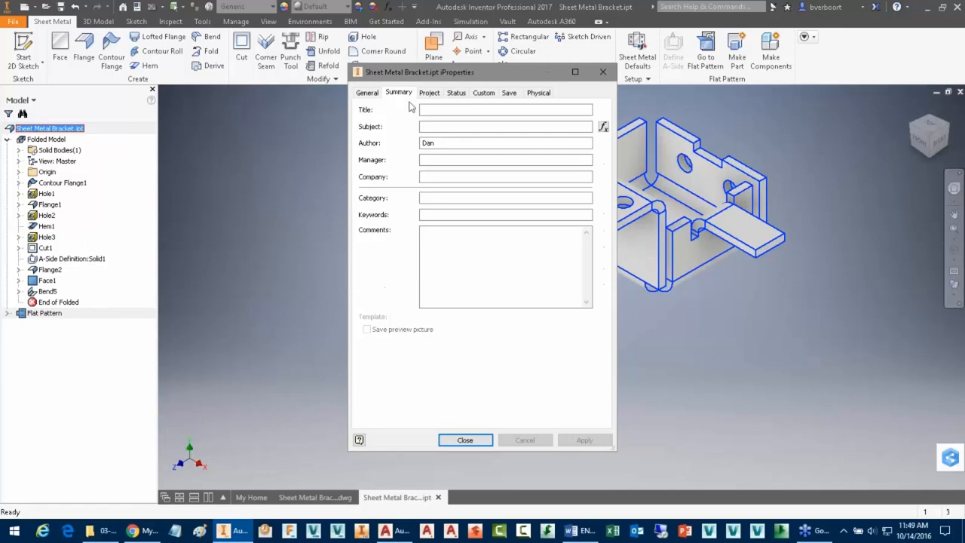
pyautogui.click(506, 108)
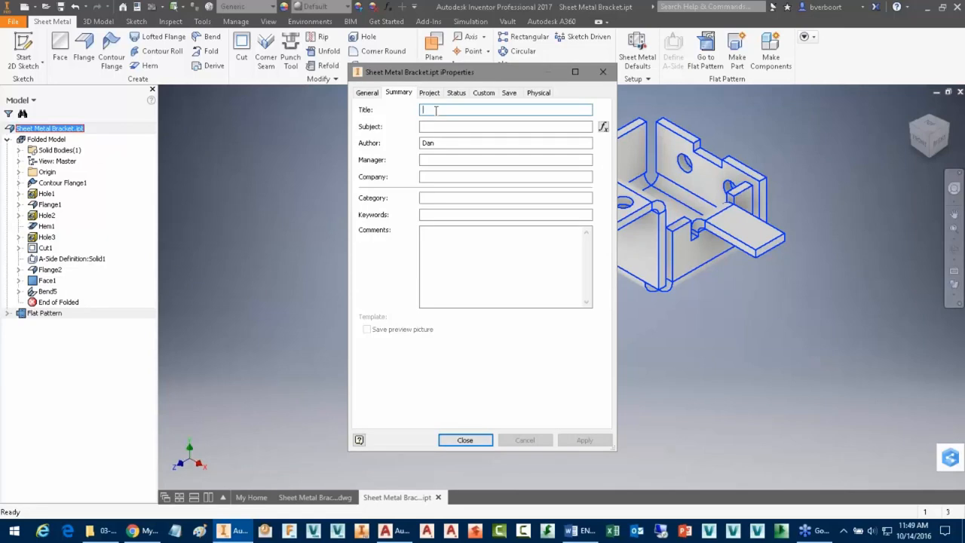
pyautogui.write('BRAC')
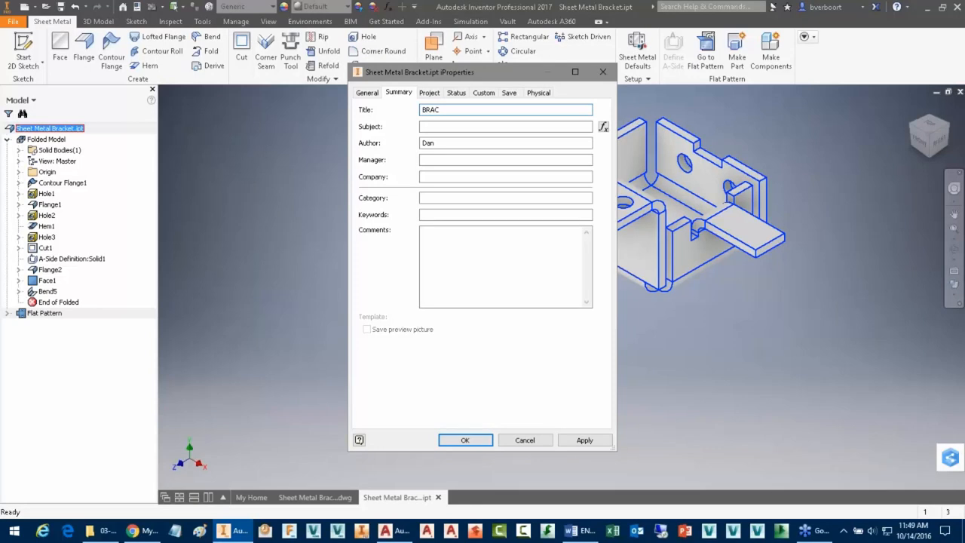
pyautogui.write('KET')
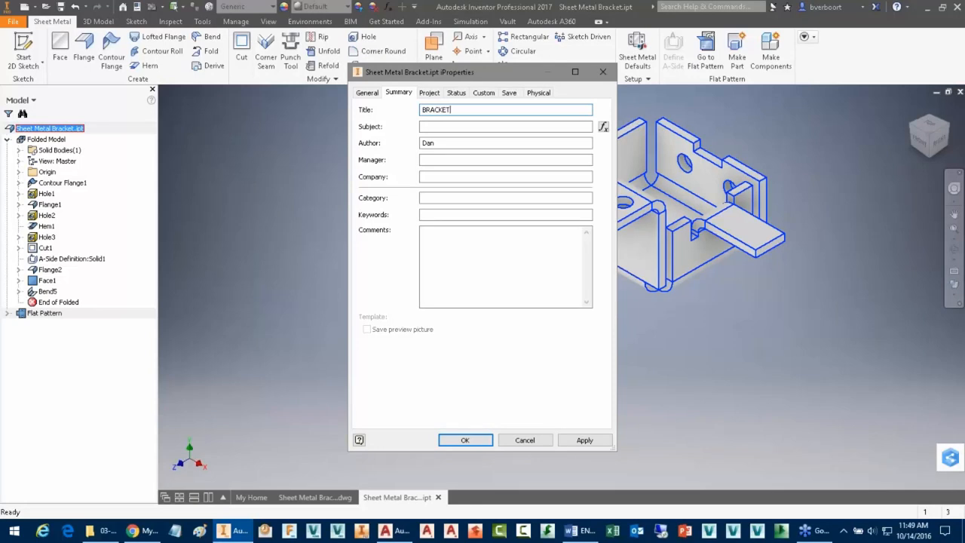
pyautogui.click(464, 440)
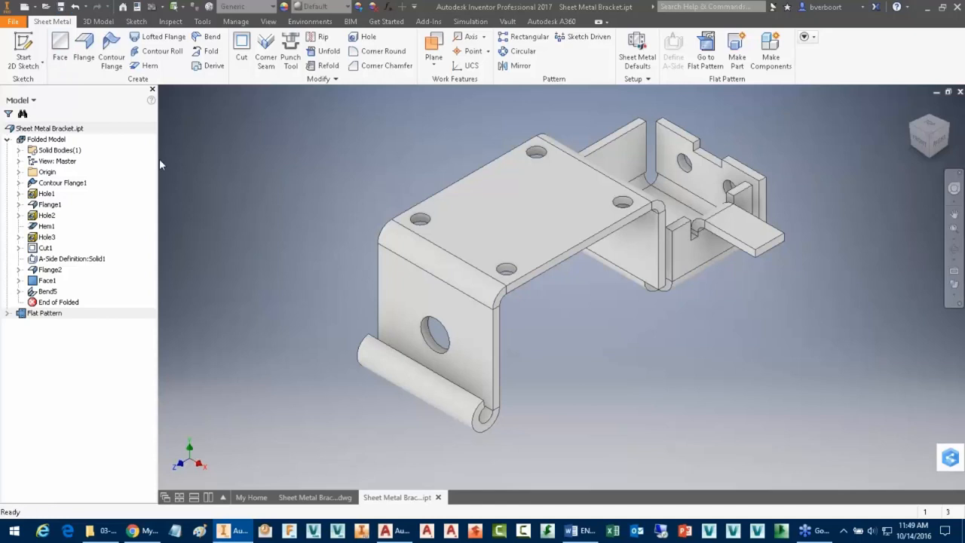
pyautogui.moveTo(937, 92)
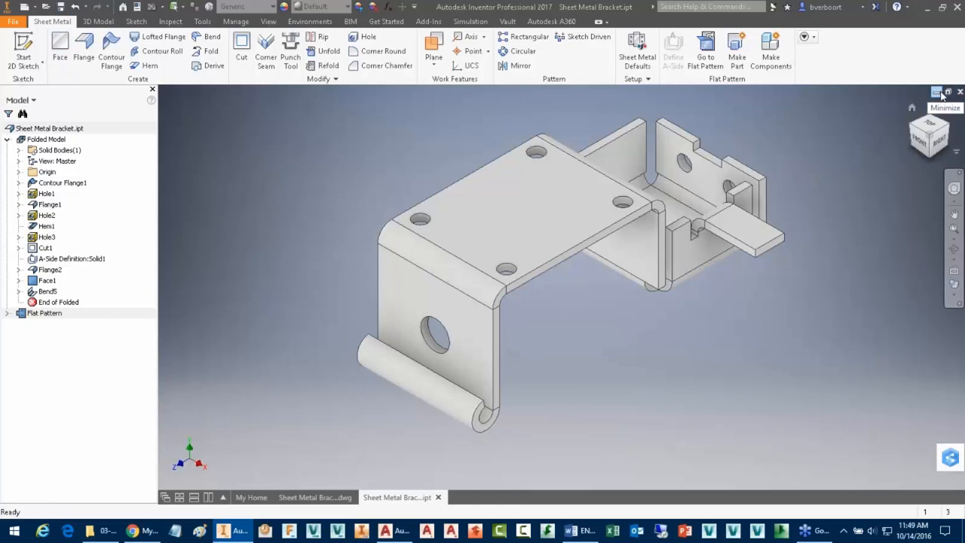
pyautogui.click(315, 498)
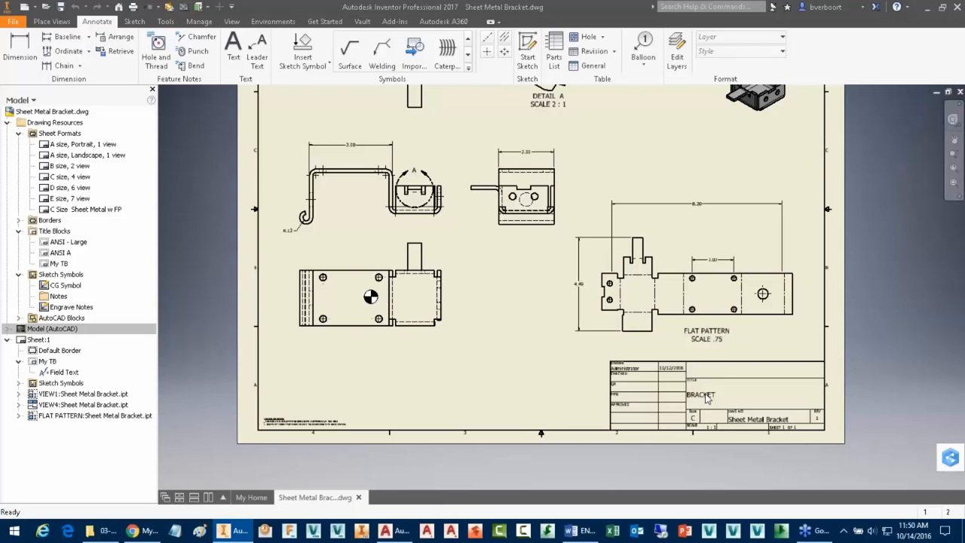
pyautogui.moveTo(495, 361)
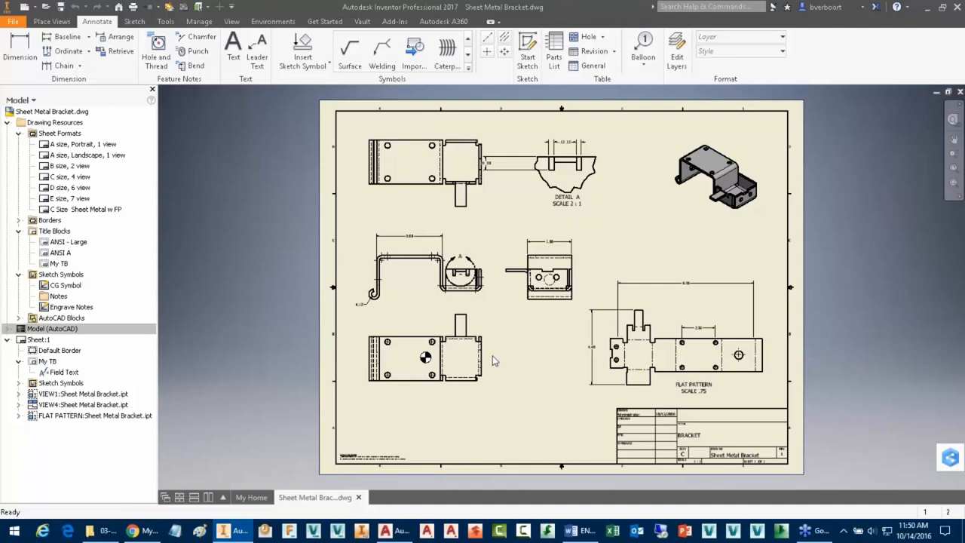
pyautogui.moveTo(637, 450)
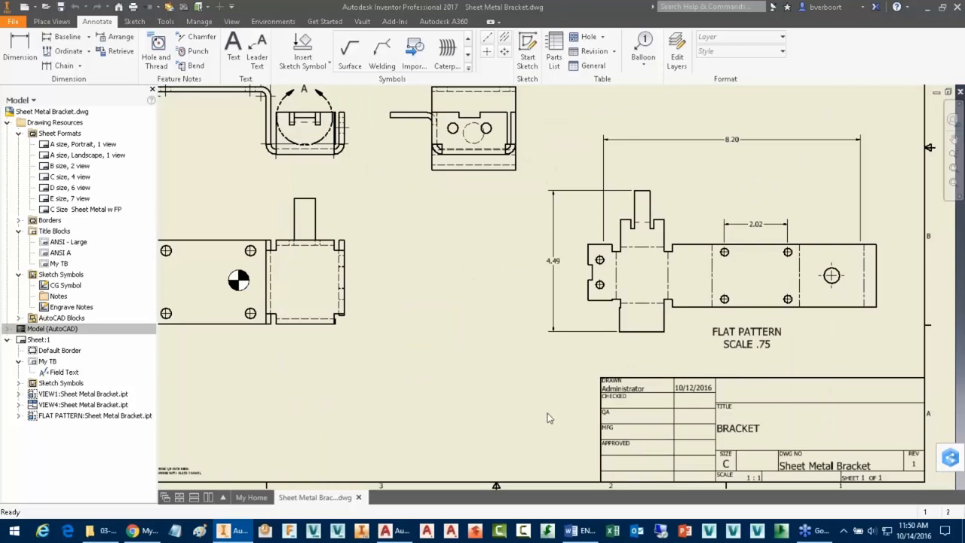
pyautogui.moveTo(108, 290)
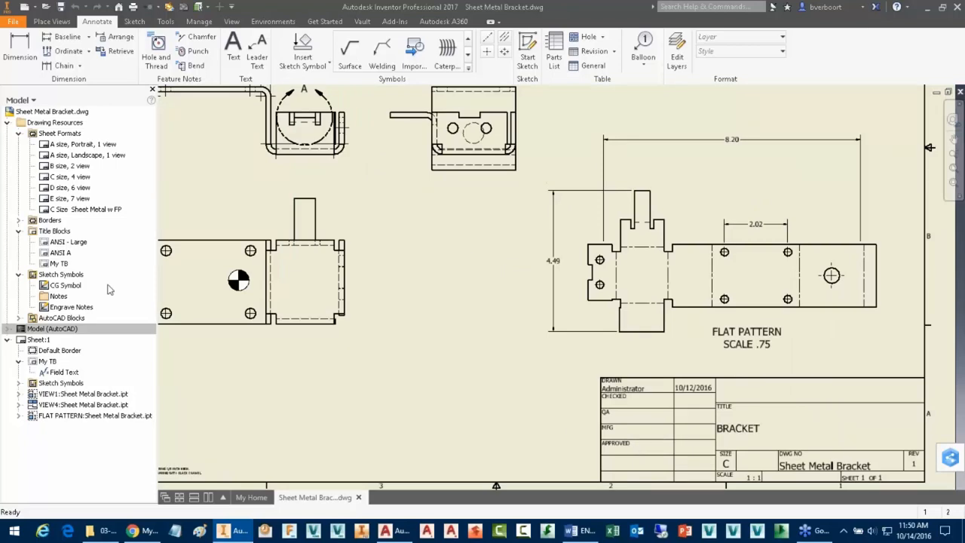
pyautogui.click(59, 262)
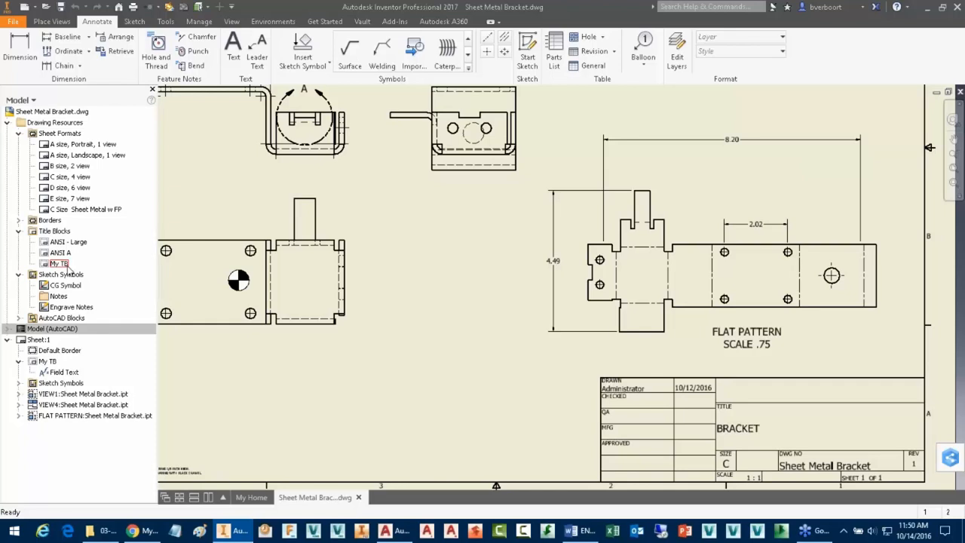